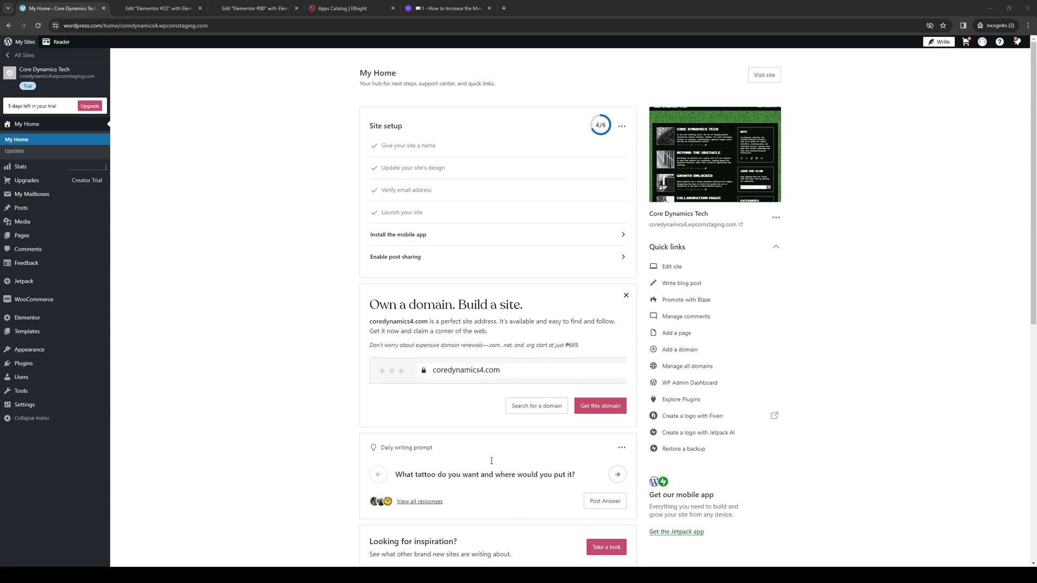
{"action": "mouse_move", "coordinate": [628, 397]}
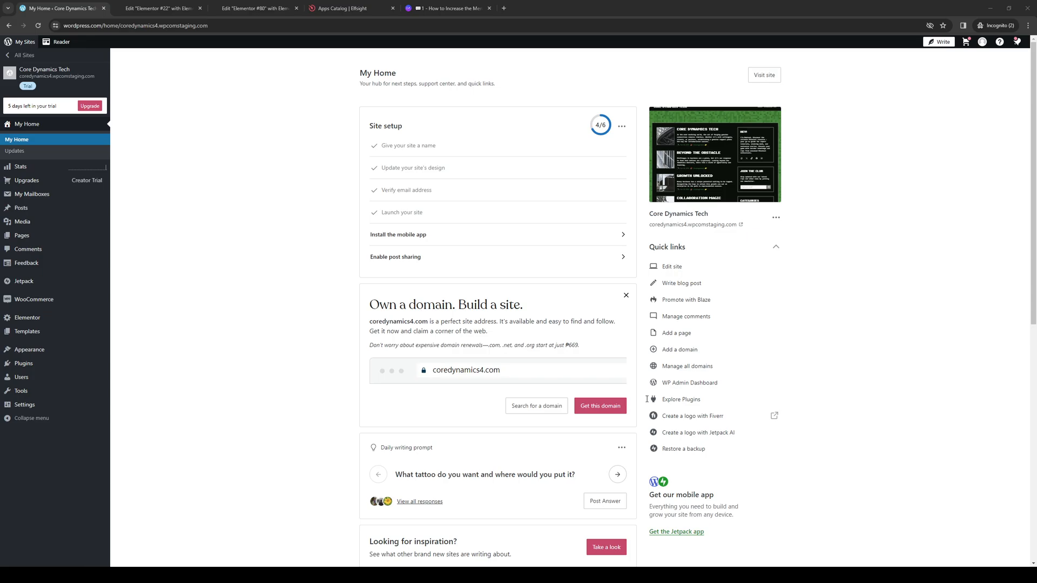
{"action": "mouse_move", "coordinate": [647, 399]}
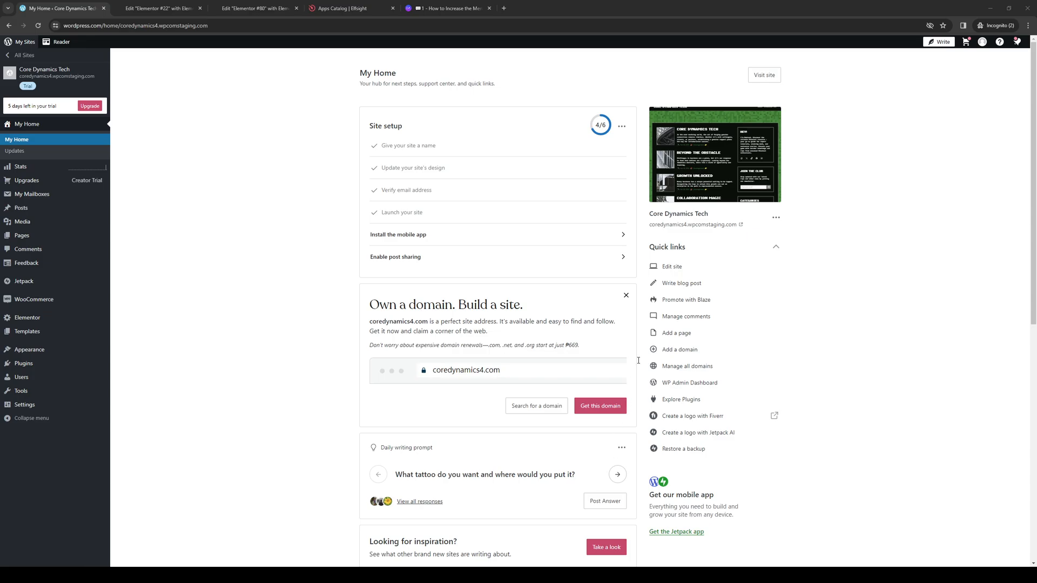
{"action": "mouse_move", "coordinate": [522, 374]}
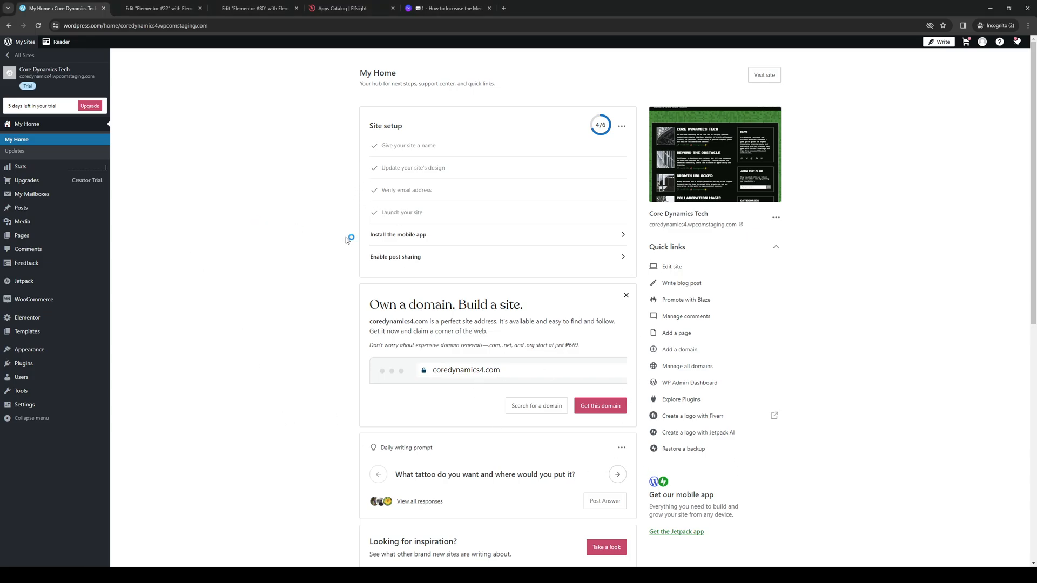
{"action": "mouse_move", "coordinate": [385, 126]}
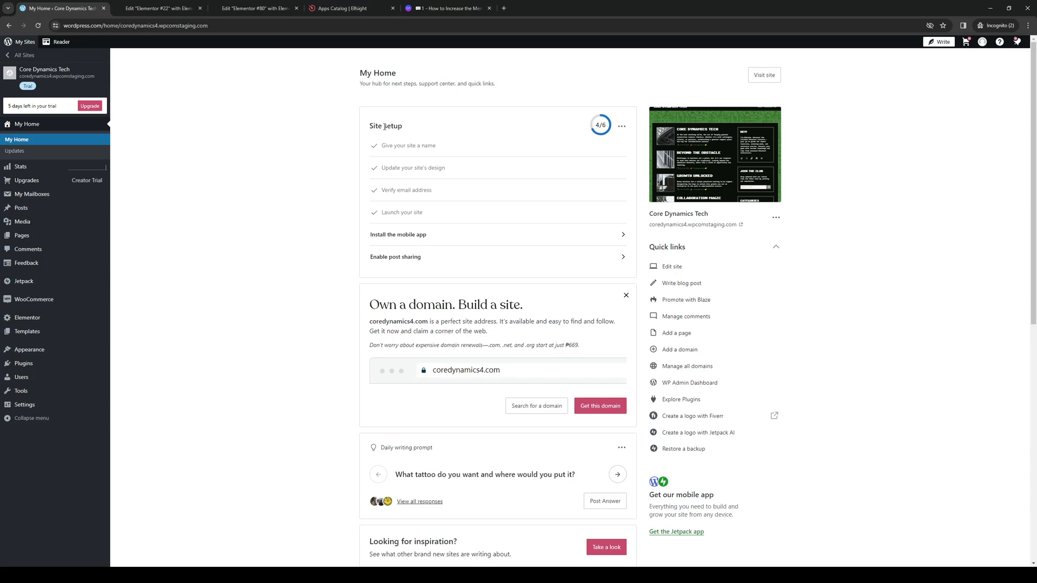
{"action": "mouse_move", "coordinate": [414, 168]}
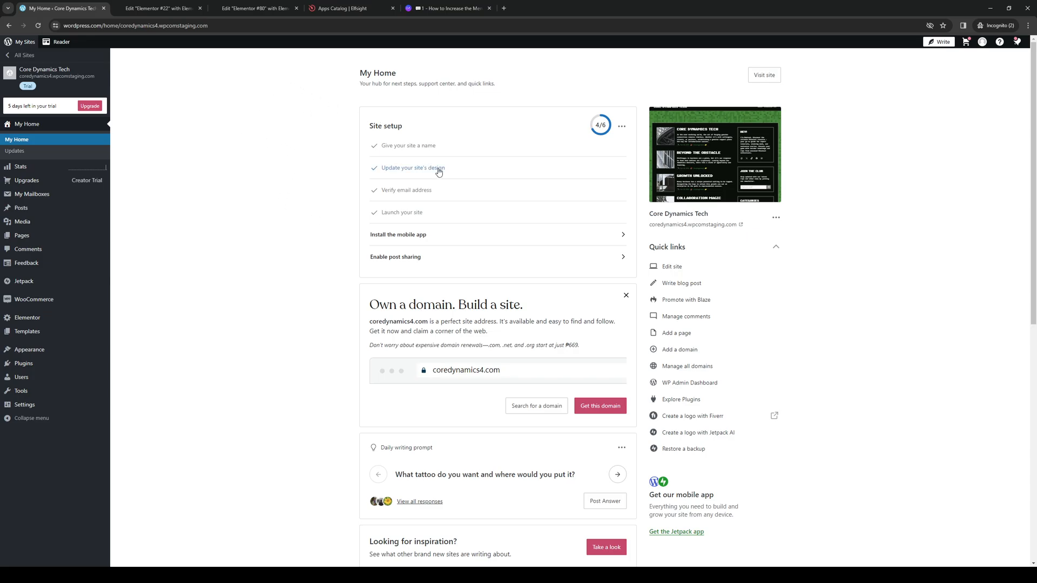
{"action": "mouse_move", "coordinate": [306, 294]}
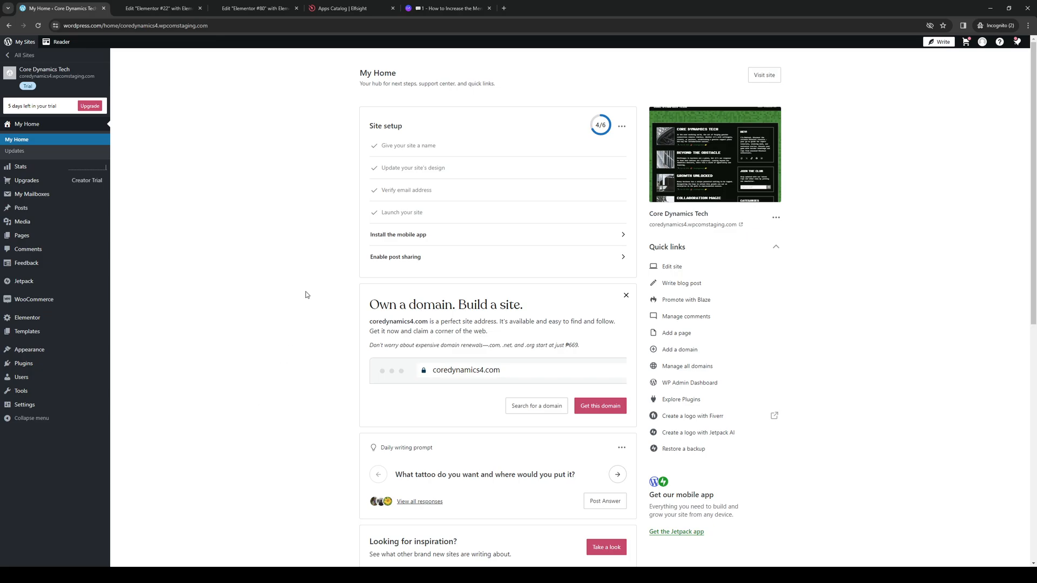
{"action": "mouse_move", "coordinate": [861, 295]}
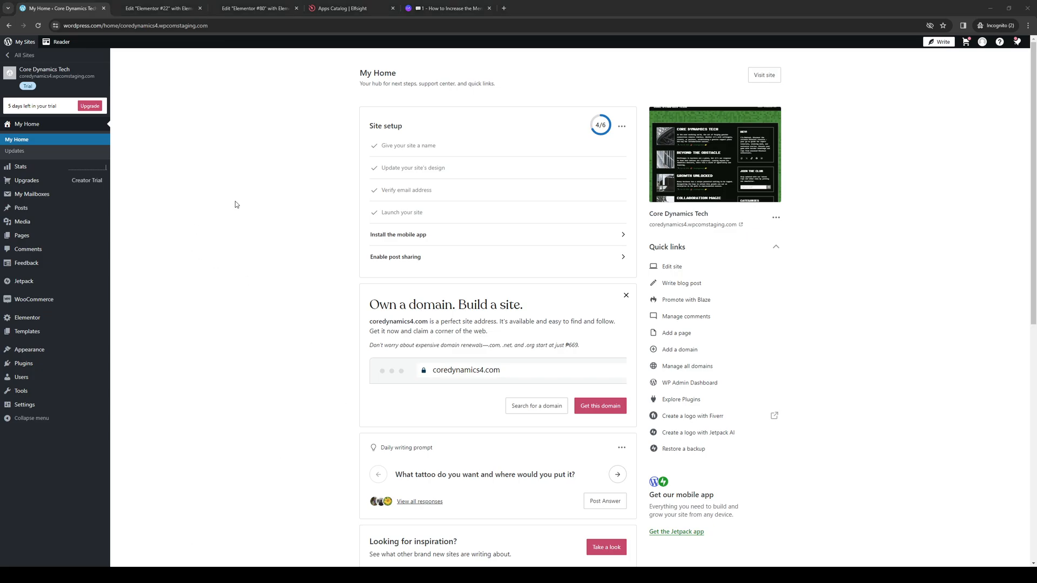
{"action": "mouse_move", "coordinate": [491, 254]}
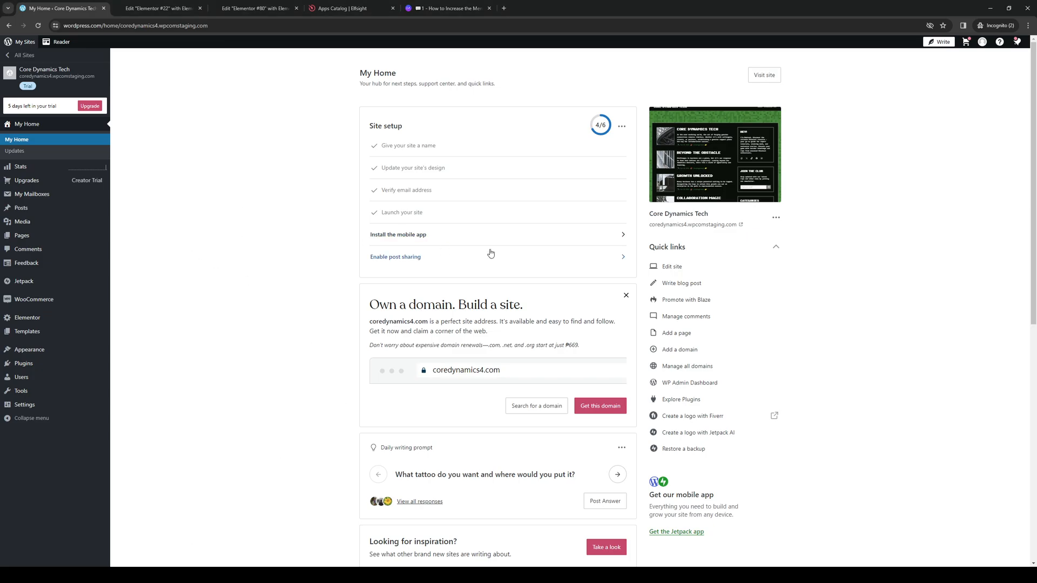
{"action": "mouse_move", "coordinate": [216, 455]}
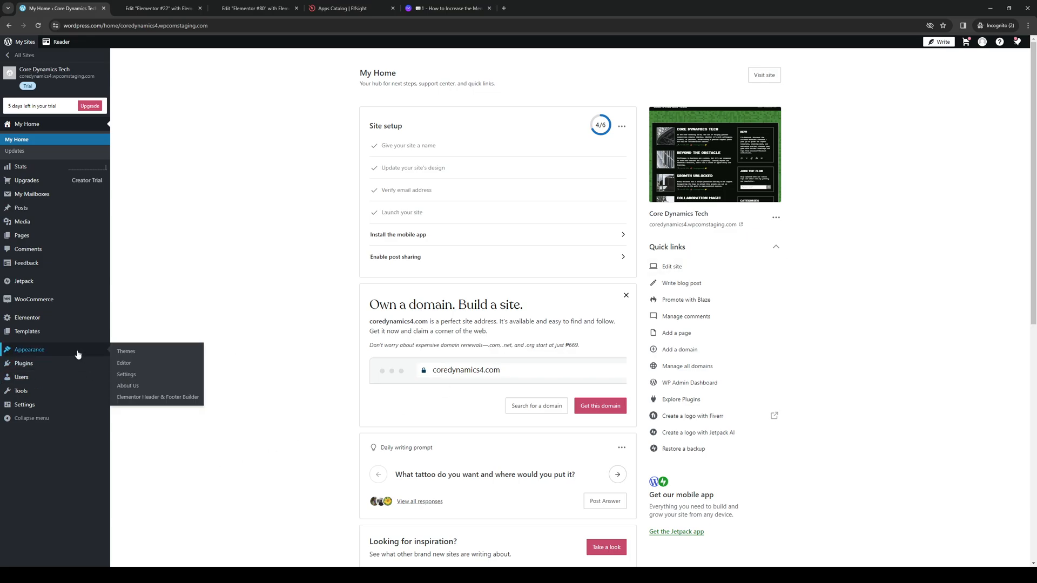
{"action": "mouse_move", "coordinate": [124, 363]}
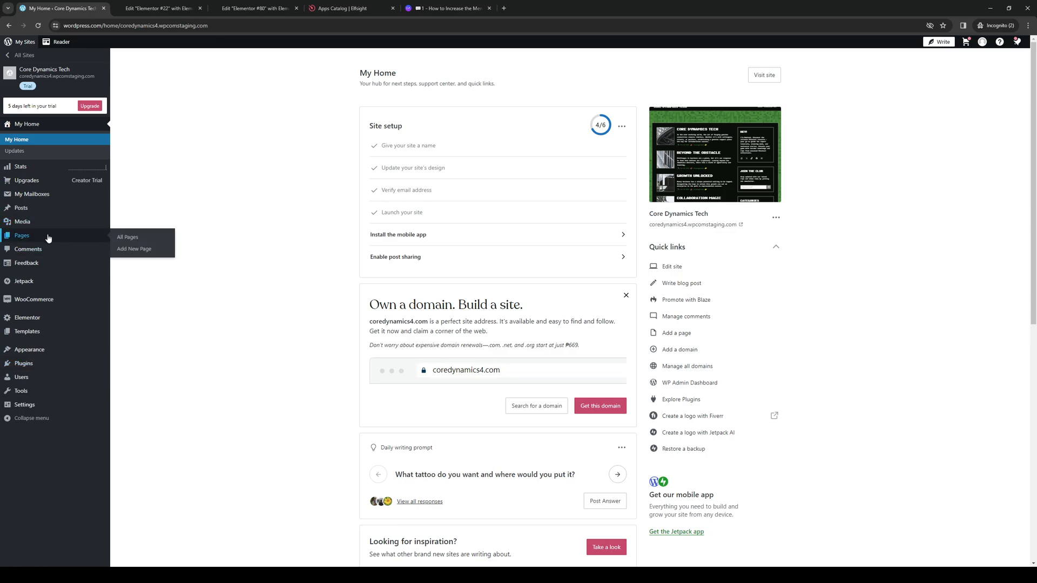
{"action": "mouse_move", "coordinate": [127, 238]}
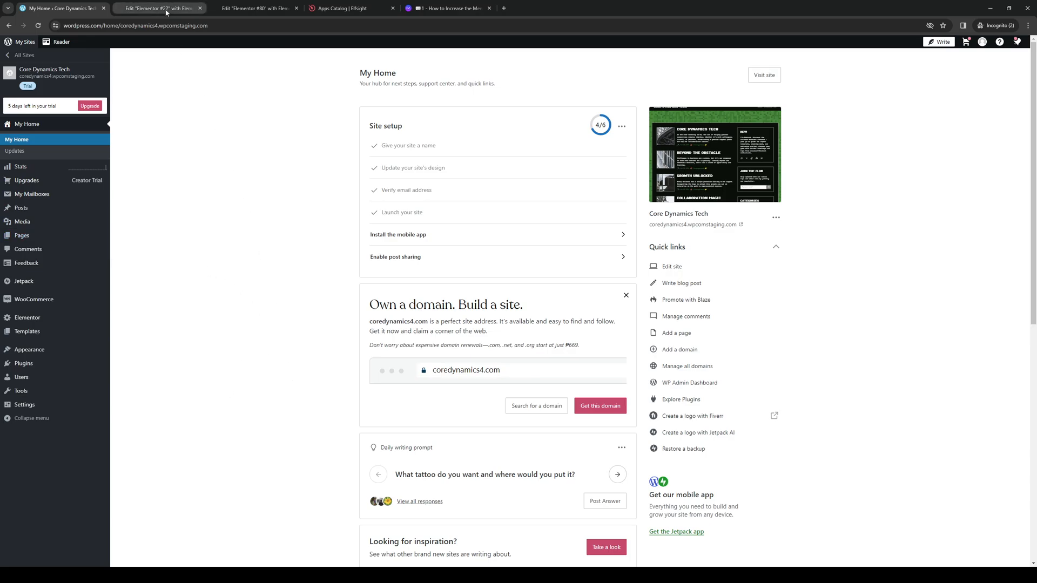
- Switch to the Elementor #22 editor, scroll the page, and open the first container's actions menu
{"action": "left_click", "coordinate": [159, 8]}
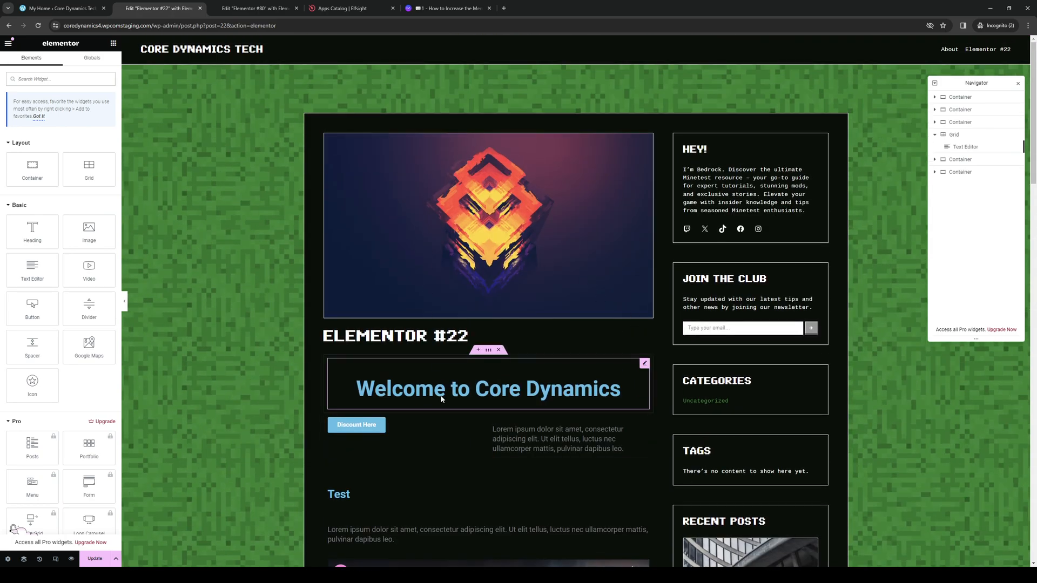
{"action": "scroll", "scroll_direction": "down", "scroll_amount": 3}
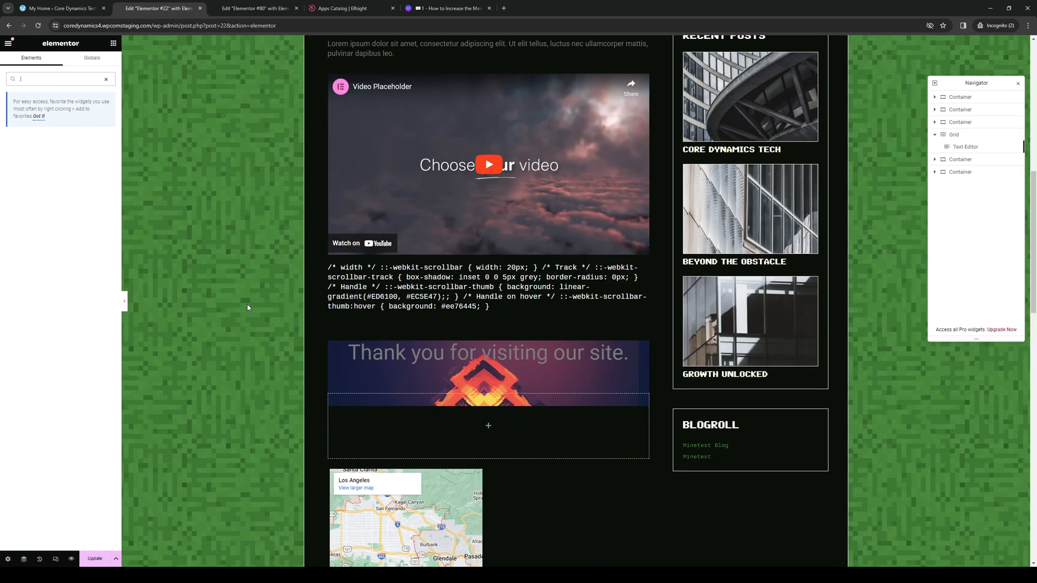
{"action": "scroll", "scroll_direction": "up", "scroll_amount": 3}
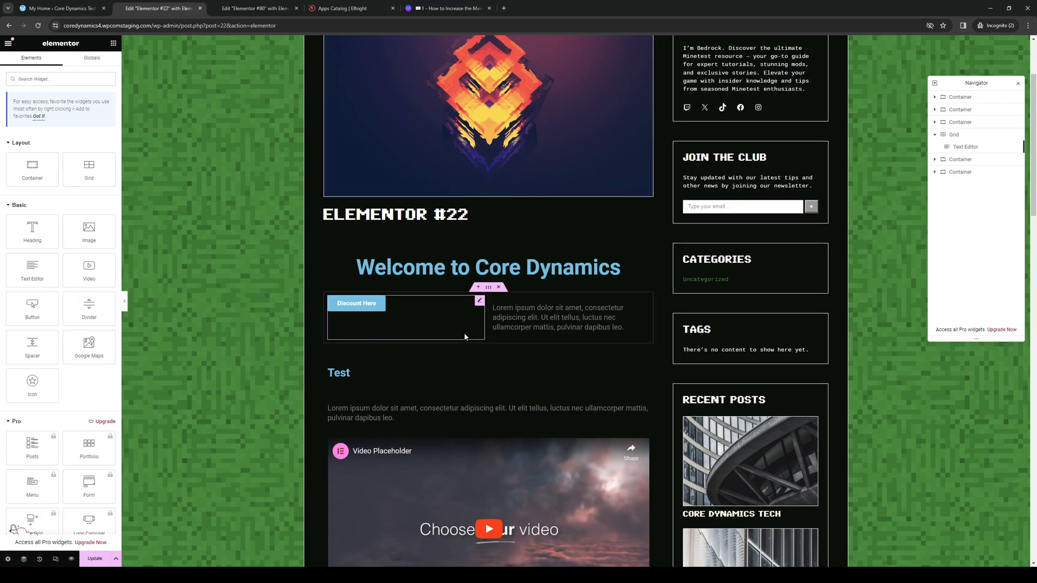
{"action": "scroll", "scroll_direction": "down", "scroll_amount": 3}
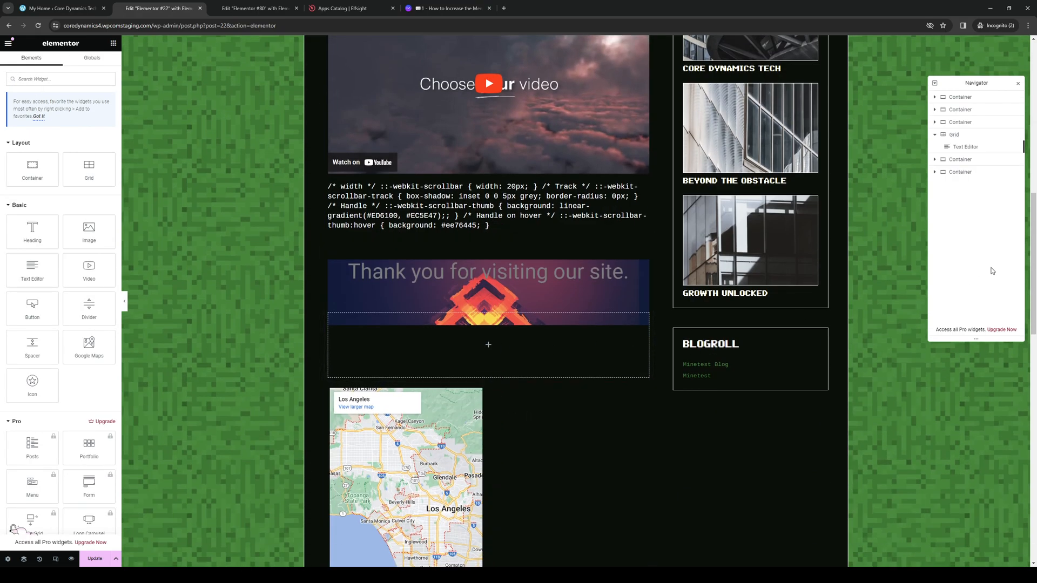
{"action": "mouse_move", "coordinate": [1008, 82]}
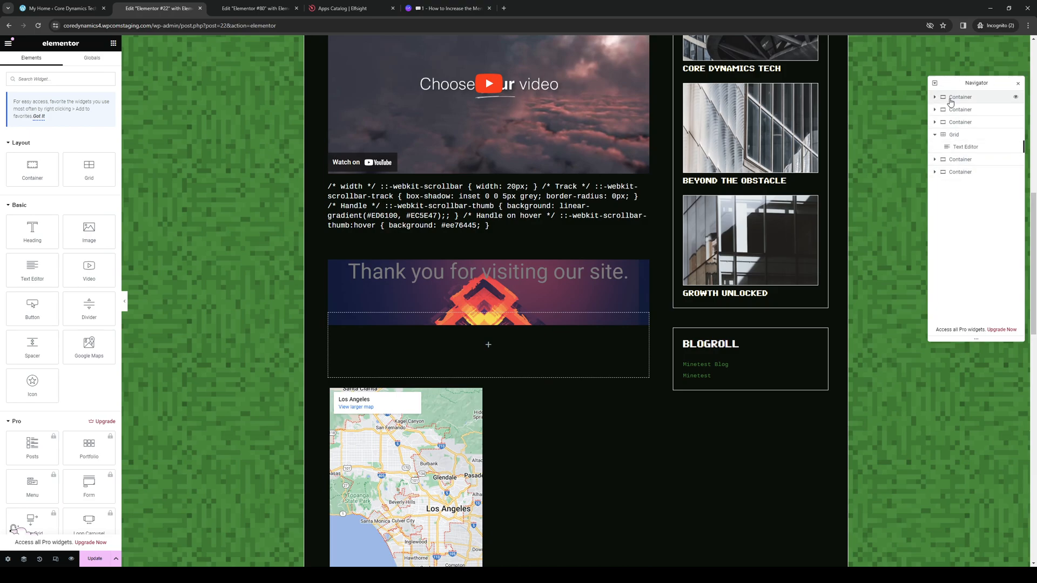
{"action": "right_click", "coordinate": [959, 97]}
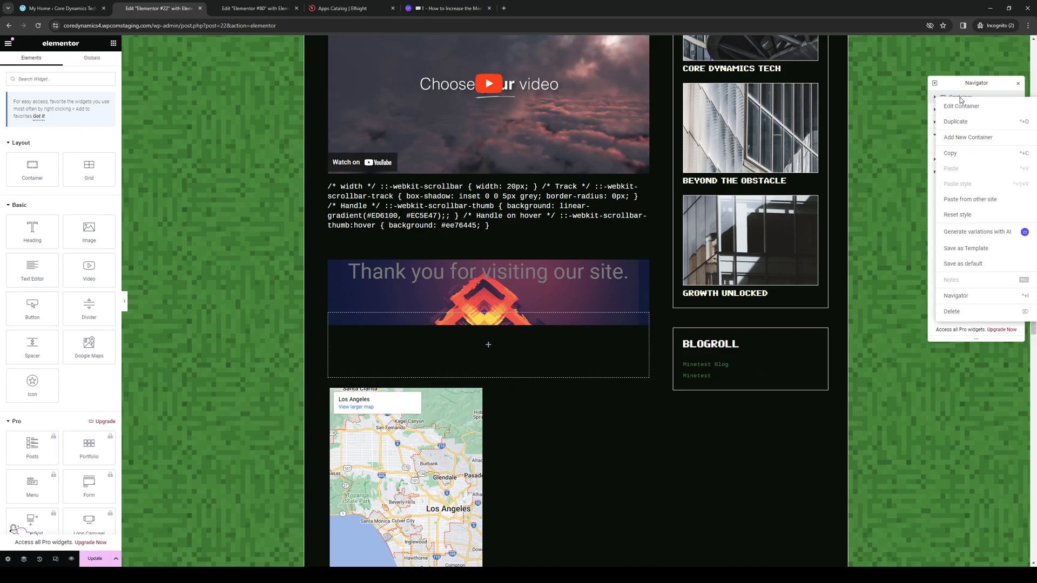
{"action": "mouse_move", "coordinate": [968, 137]}
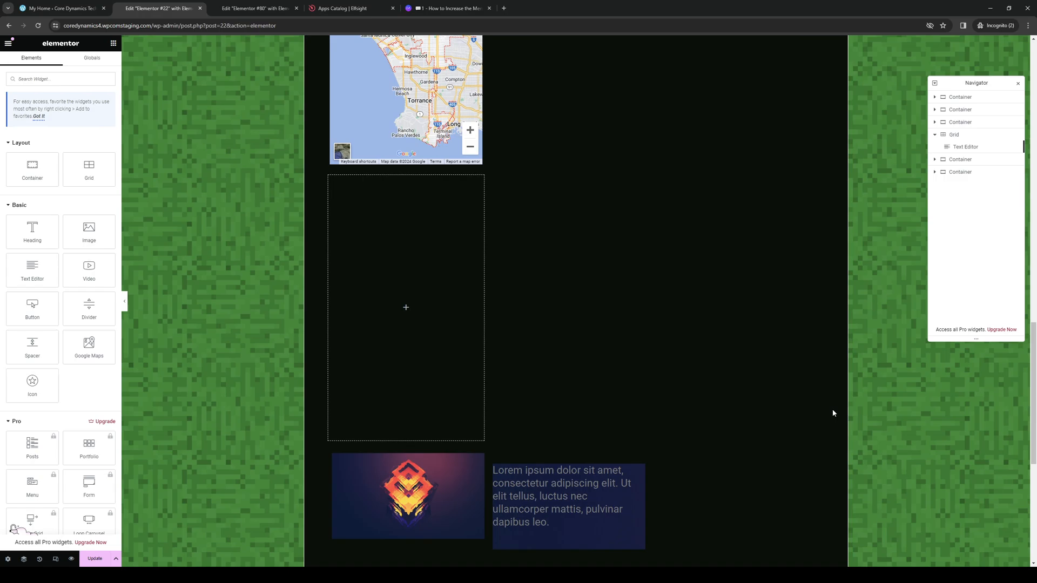
- Add a new container at the bottom of the page using the + button
{"action": "scroll", "scroll_direction": "down", "scroll_amount": 3}
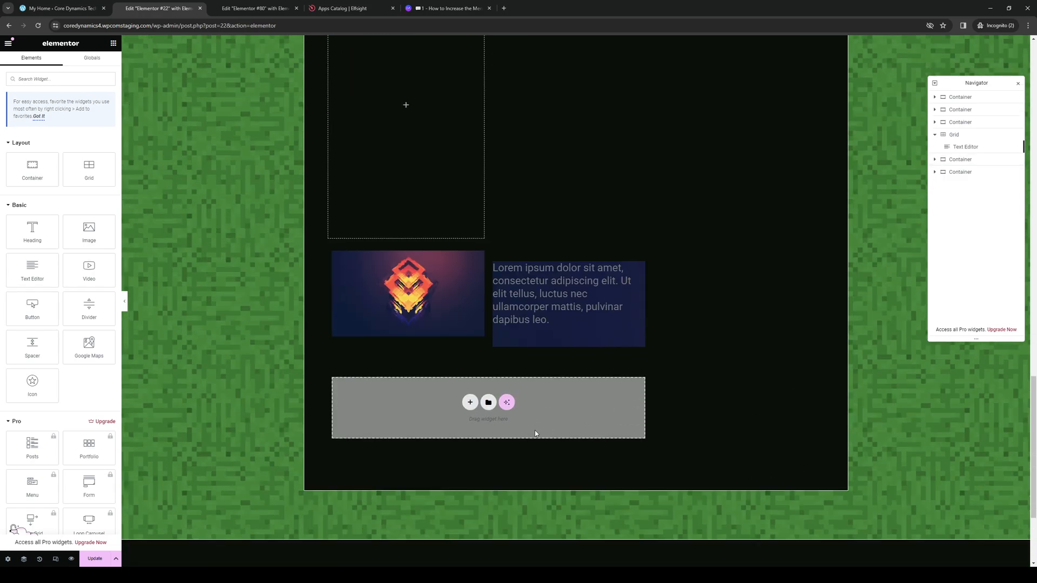
{"action": "mouse_move", "coordinate": [235, 563]}
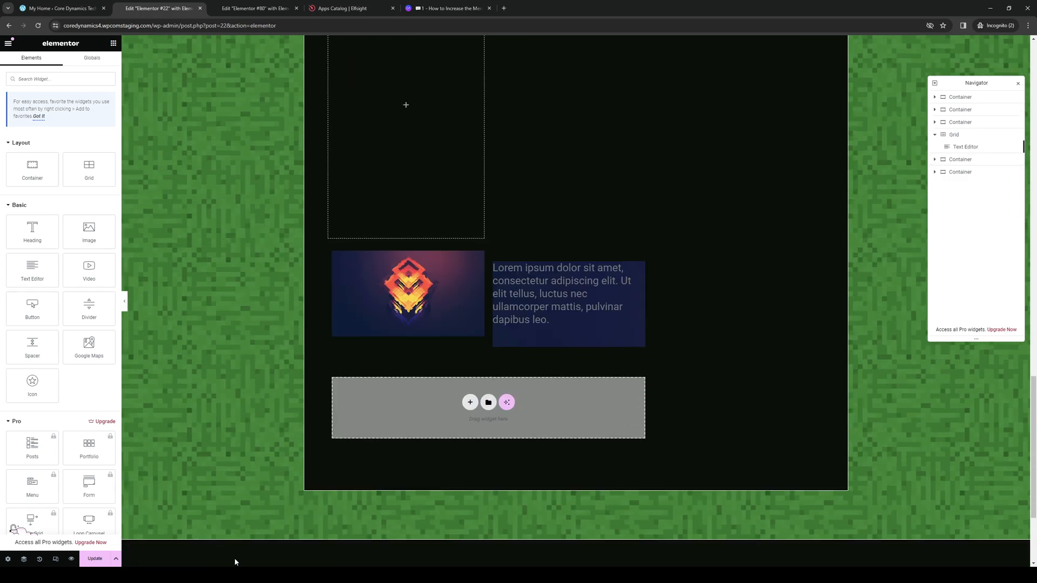
{"action": "mouse_move", "coordinate": [462, 450]}
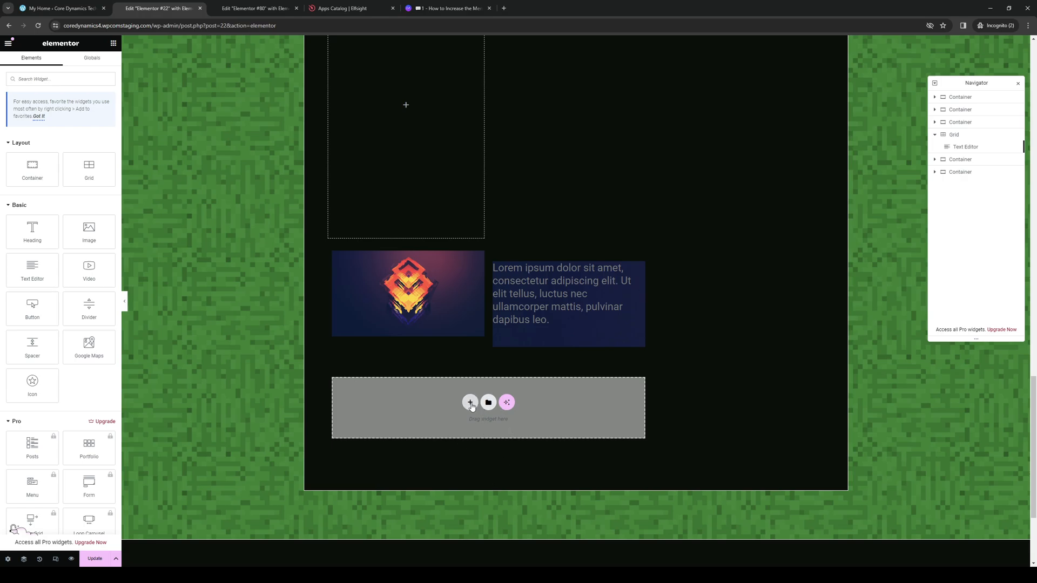
{"action": "left_click", "coordinate": [469, 401]}
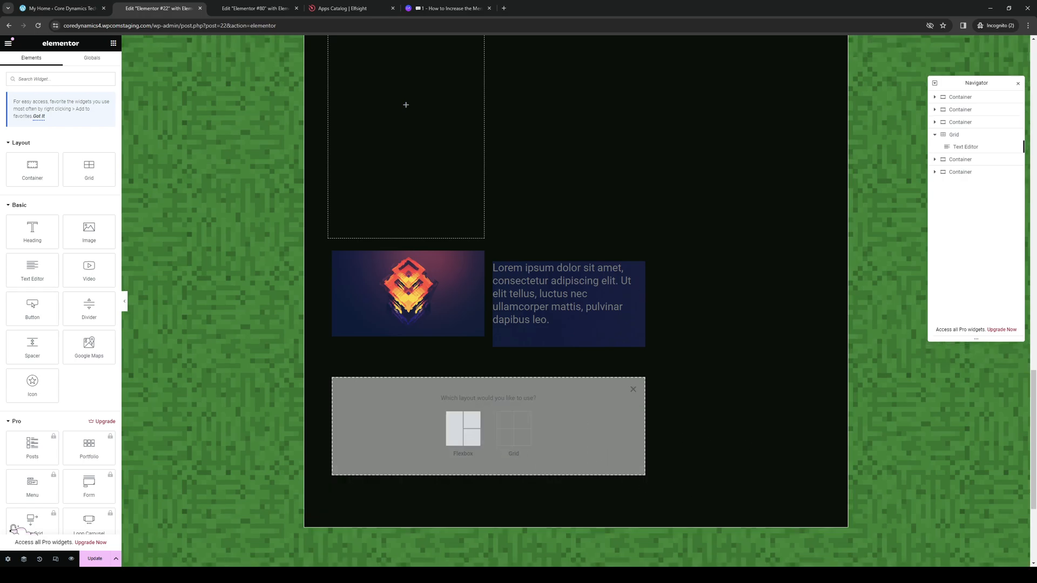
{"action": "mouse_move", "coordinate": [477, 478]}
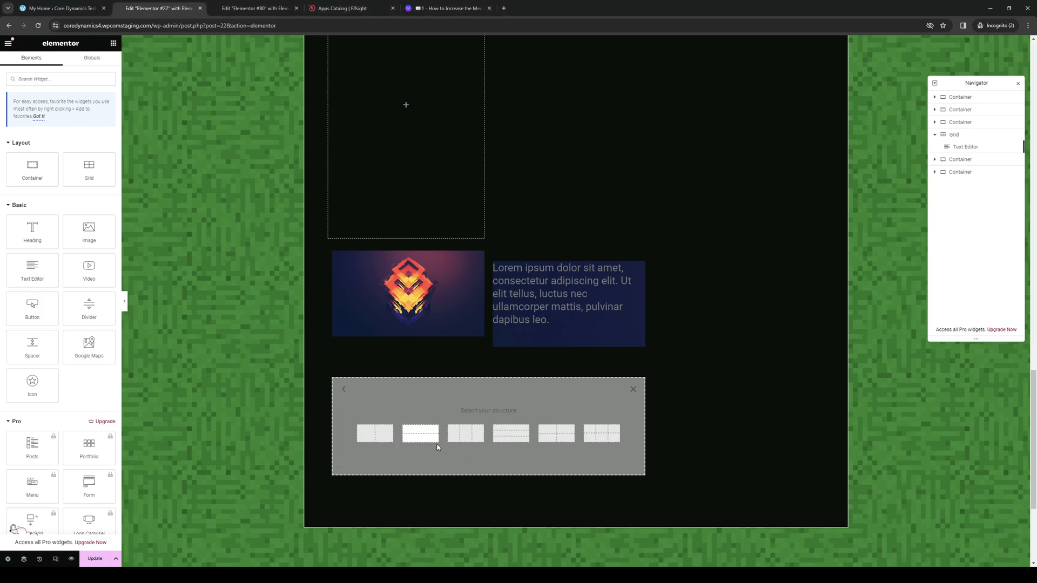
{"action": "mouse_move", "coordinate": [374, 433]}
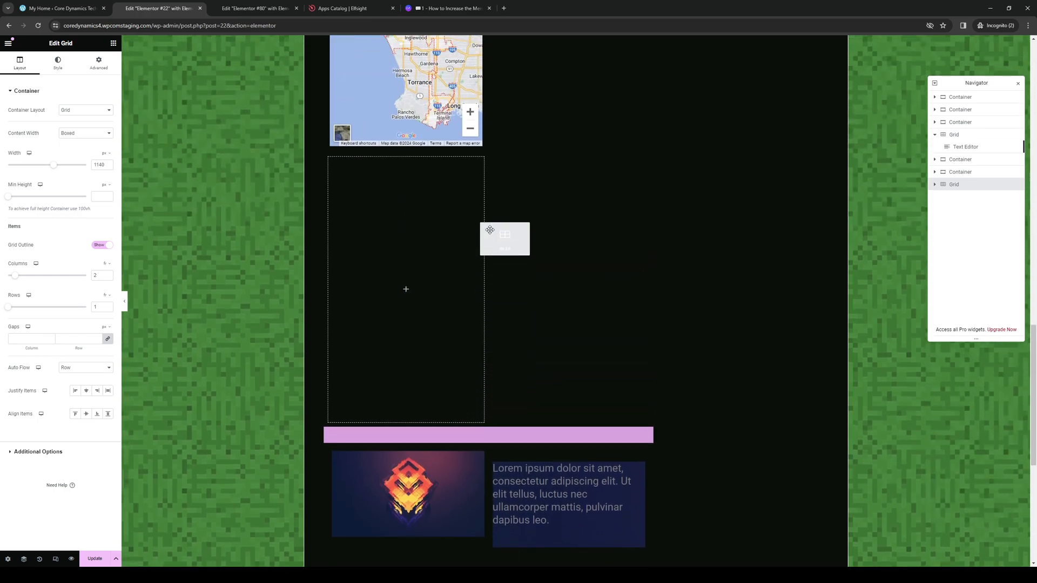
- Scroll to check the two-column grid placed beneath the Welcome to Core Dynamics heading
{"action": "scroll", "scroll_direction": "down", "scroll_amount": 3}
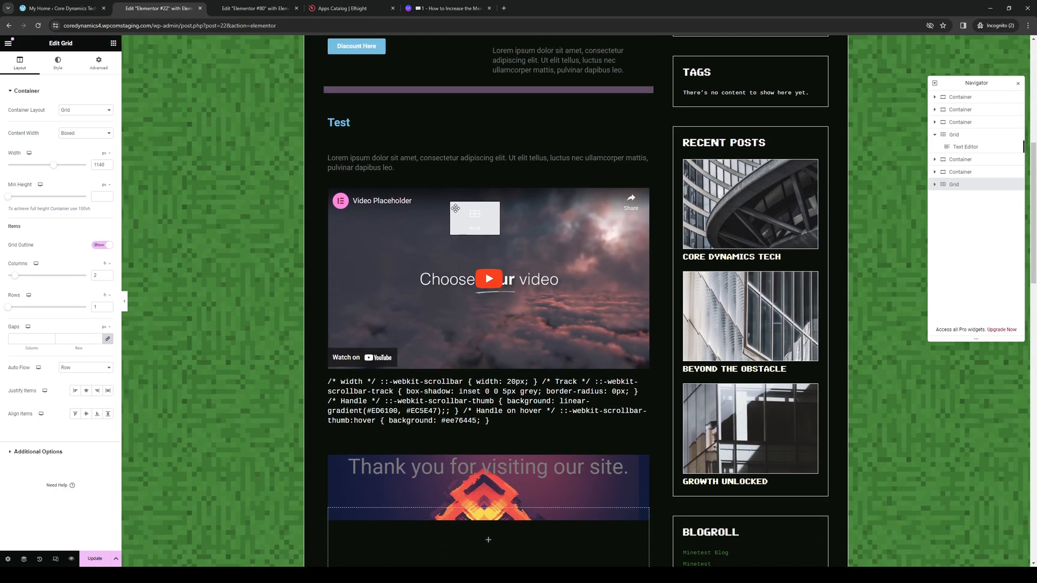
{"action": "scroll", "scroll_direction": "up", "scroll_amount": 3}
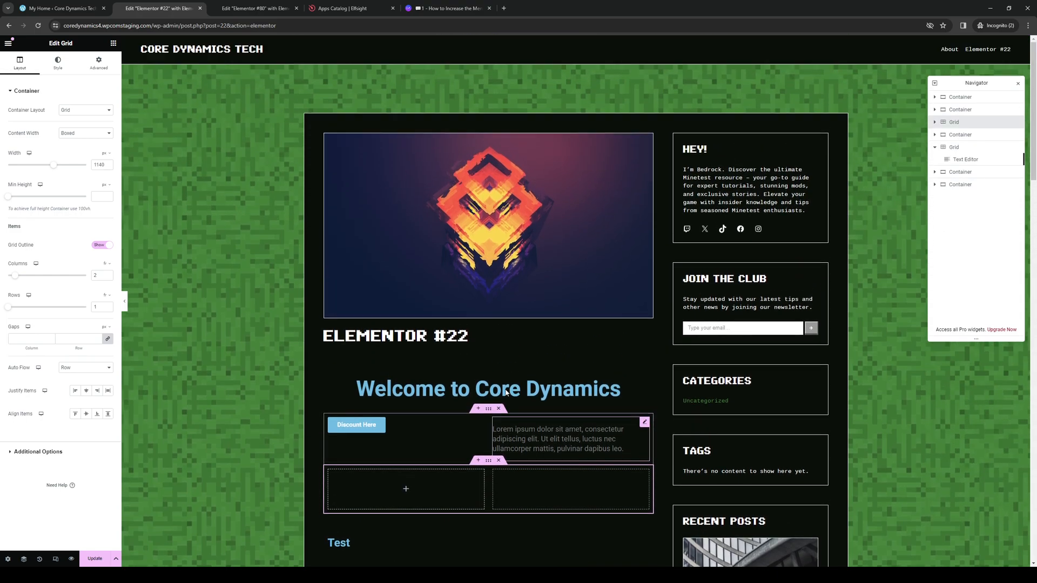
{"action": "scroll", "scroll_direction": "down", "scroll_amount": 3}
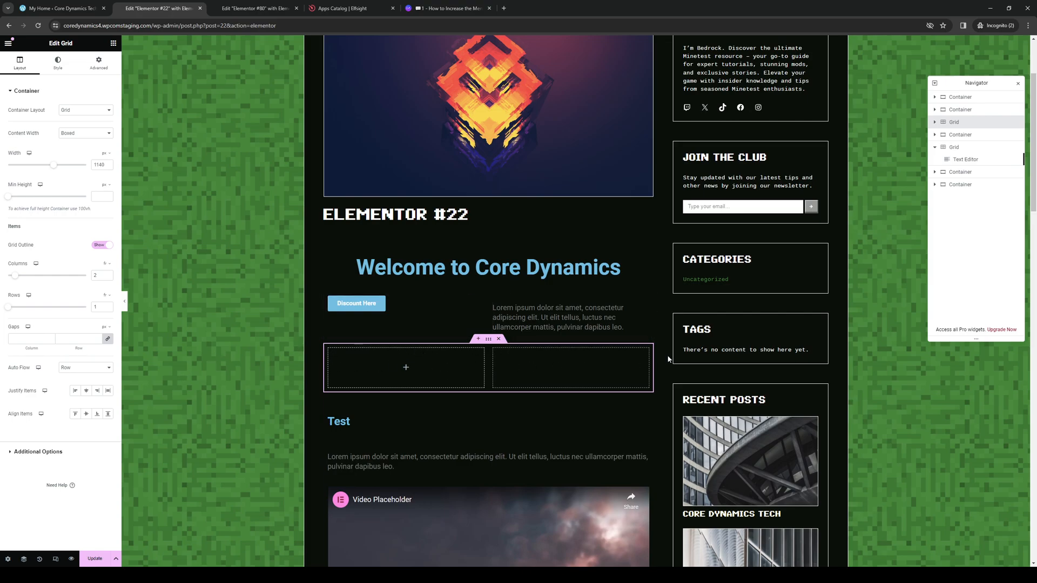
{"action": "mouse_move", "coordinate": [315, 364]}
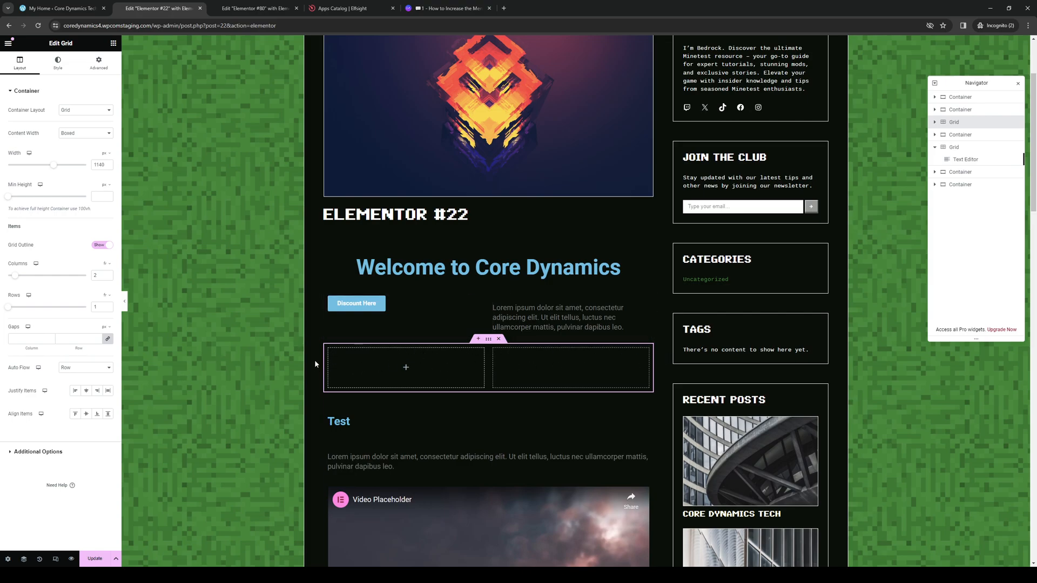
- Leave Edit Grid and bring up the Elements widget library
{"action": "left_click", "coordinate": [113, 43]}
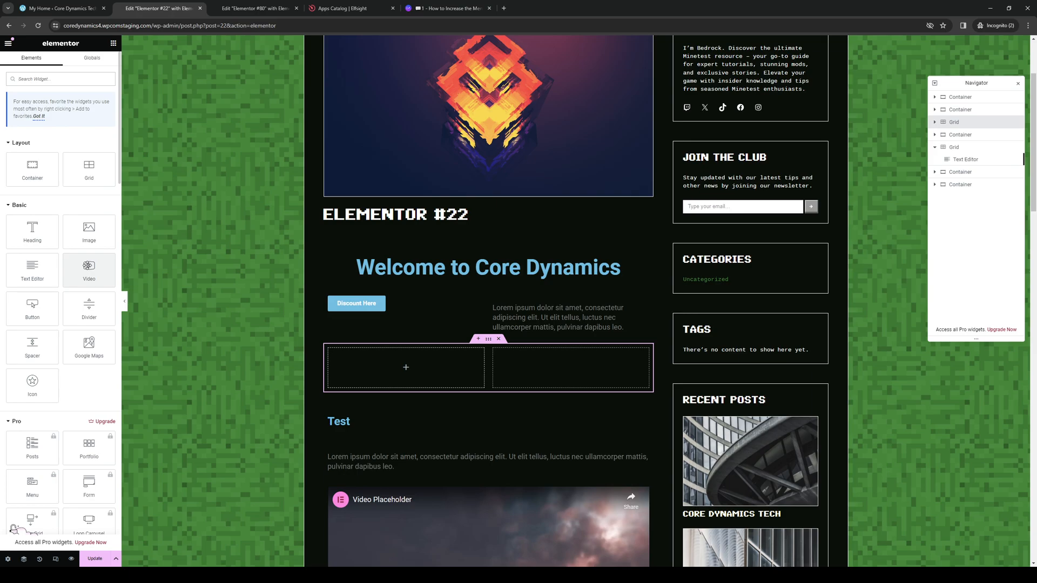
- Drop a Video widget into the grid's first cell, keeping the YouTube source link
{"action": "left_click", "coordinate": [405, 367]}
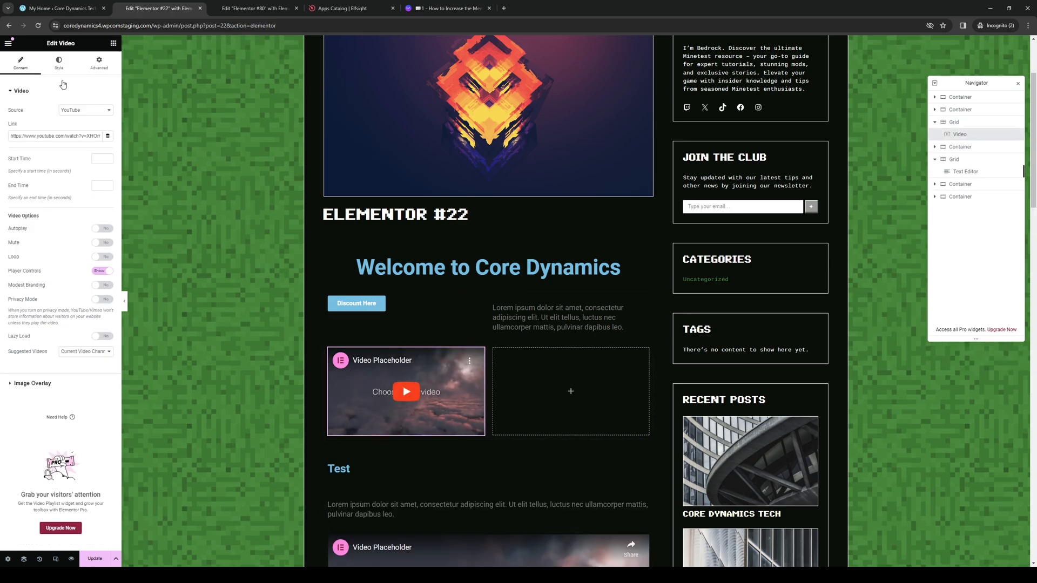
{"action": "mouse_move", "coordinate": [60, 171]}
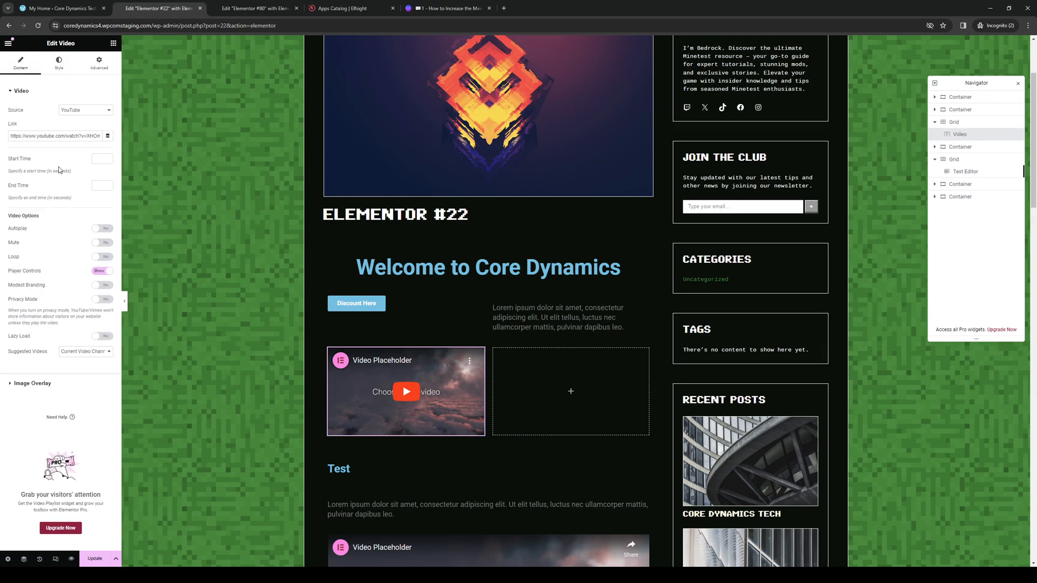
{"action": "left_click", "coordinate": [433, 369]}
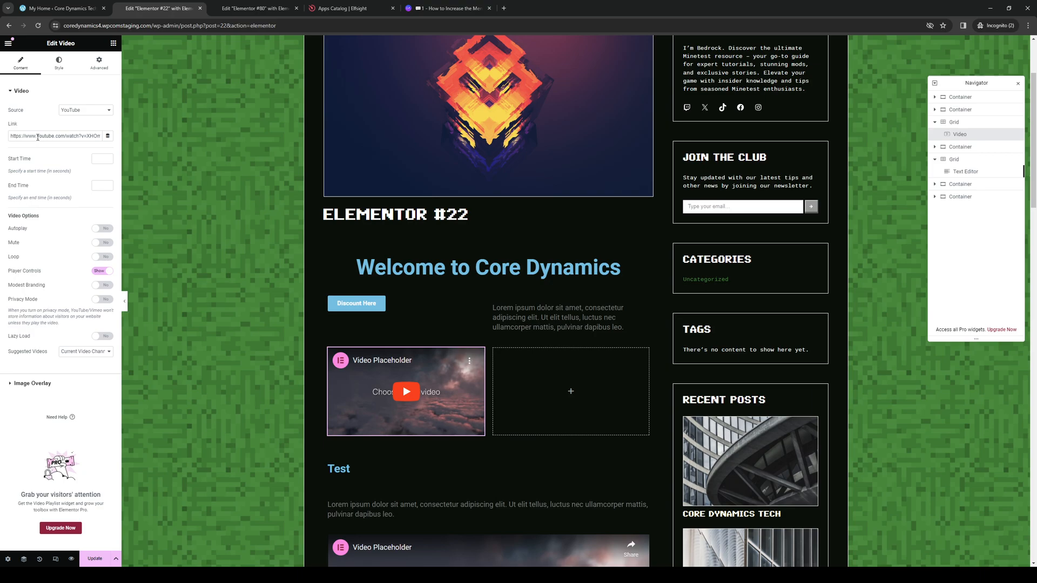
{"action": "left_click", "coordinate": [406, 391]}
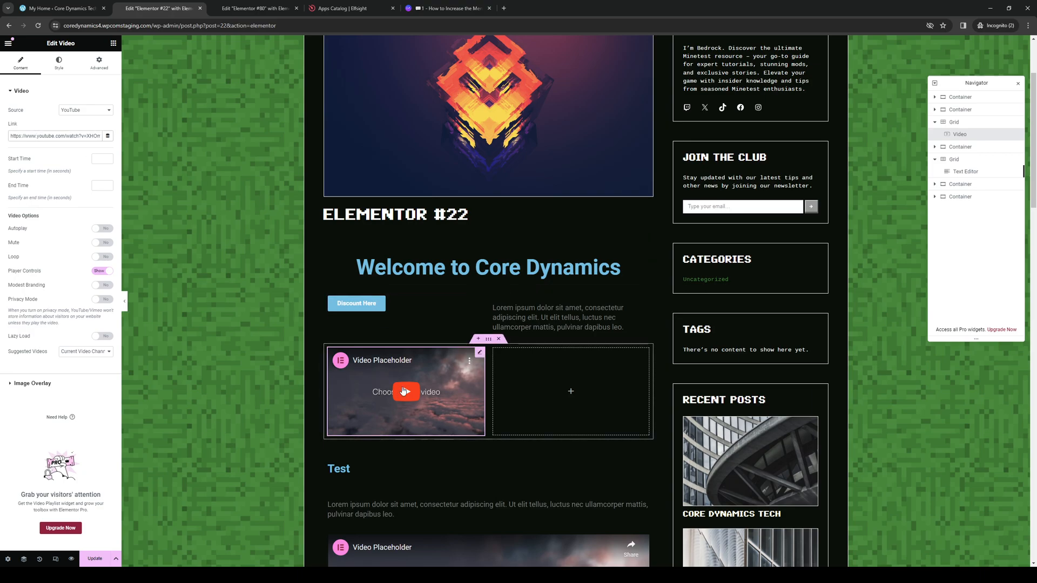
{"action": "mouse_move", "coordinate": [573, 407]}
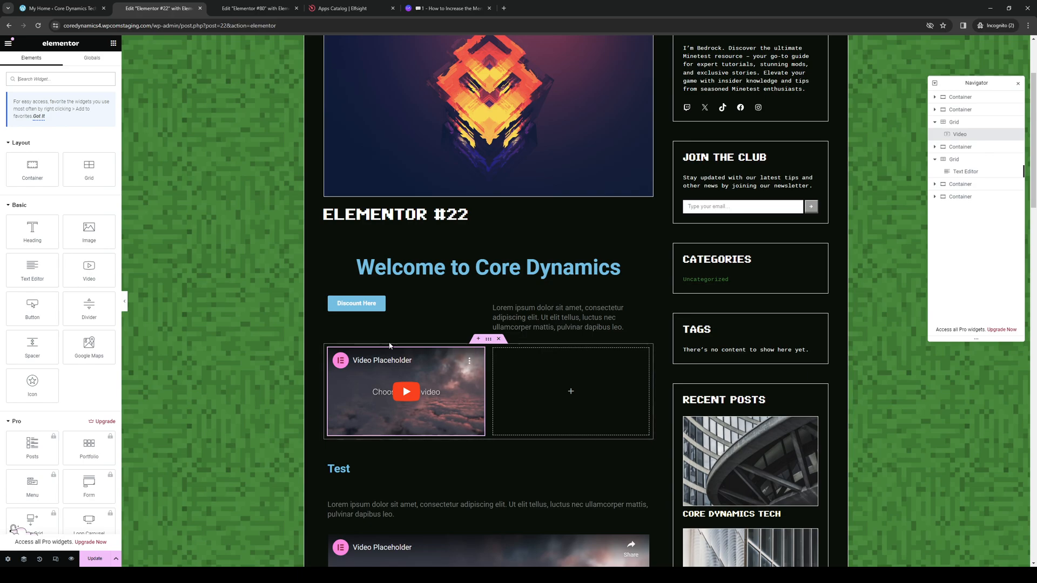
- Add an Image widget with its placeholder to the grid's second cell
{"action": "left_click", "coordinate": [570, 391]}
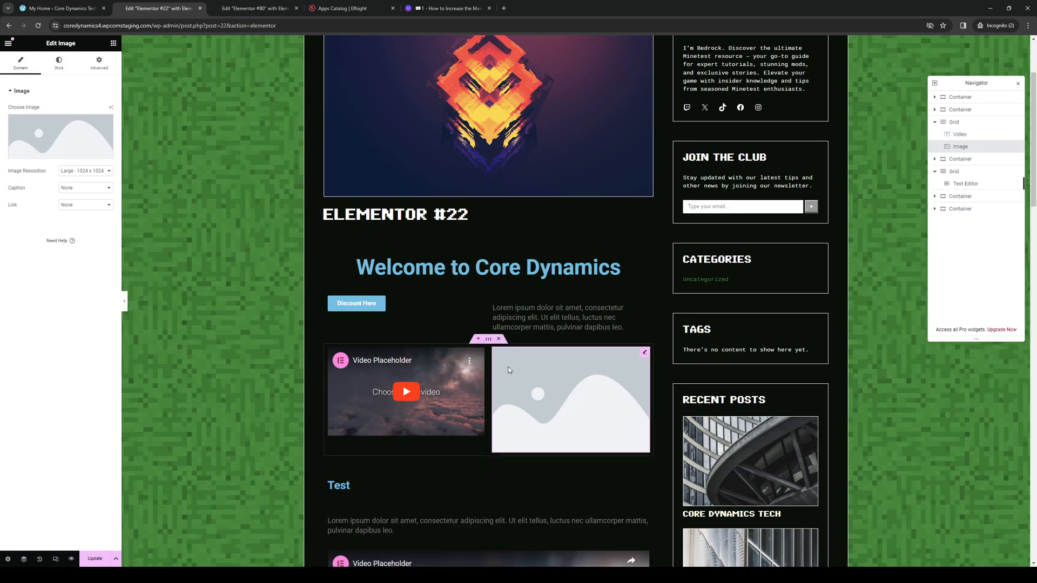
{"action": "mouse_move", "coordinate": [295, 375]}
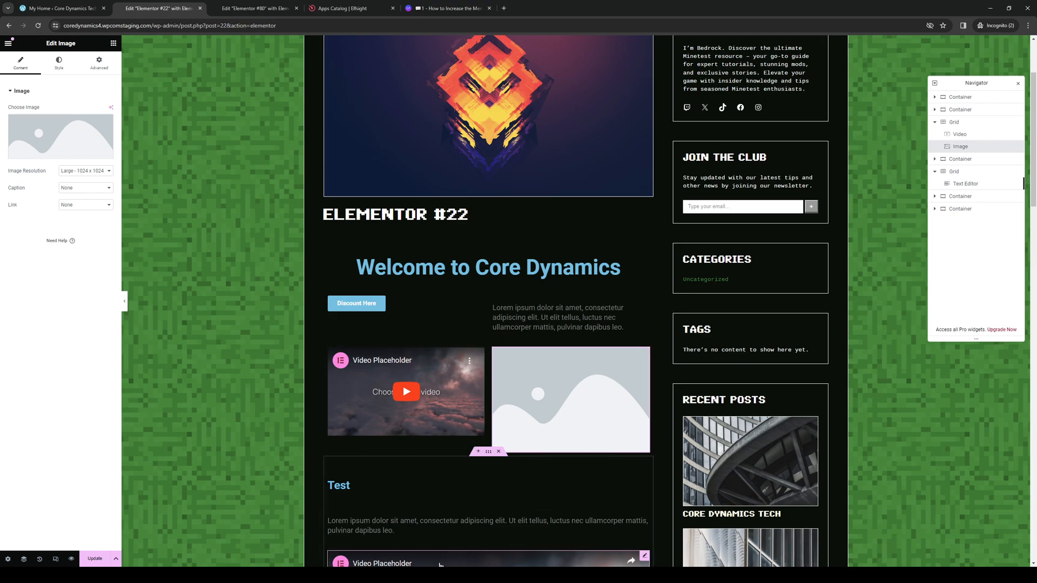
{"action": "left_click", "coordinate": [405, 392]}
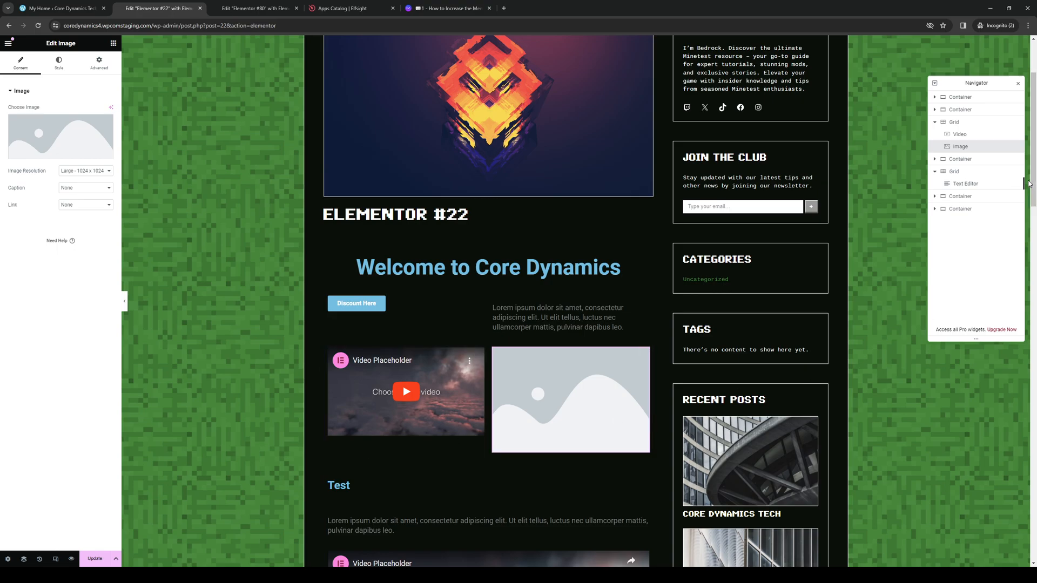
{"action": "mouse_move", "coordinate": [963, 125]}
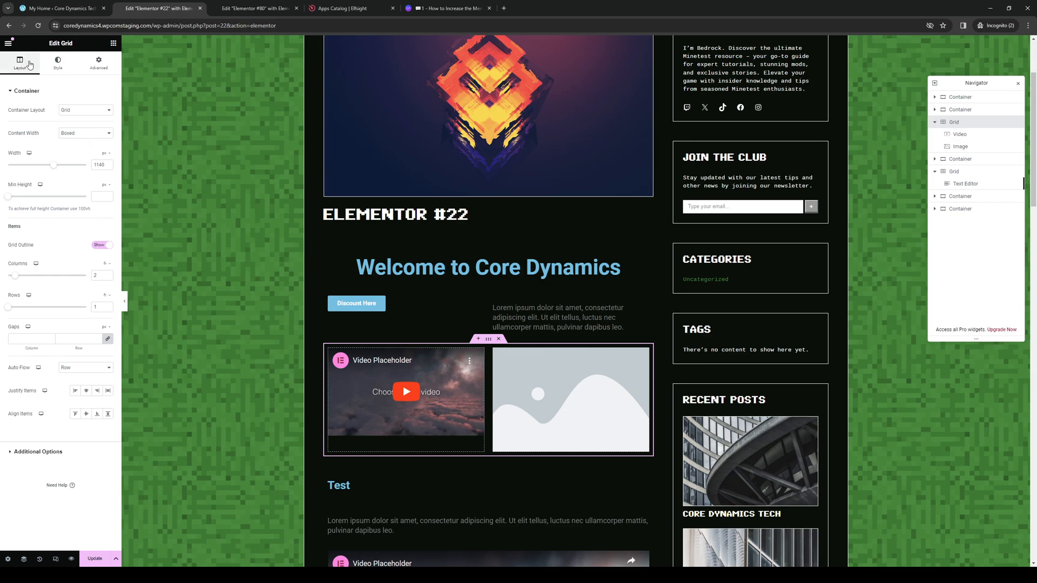
- Change the grid's Content Width from Boxed to Full Width
{"action": "left_click", "coordinate": [85, 133]}
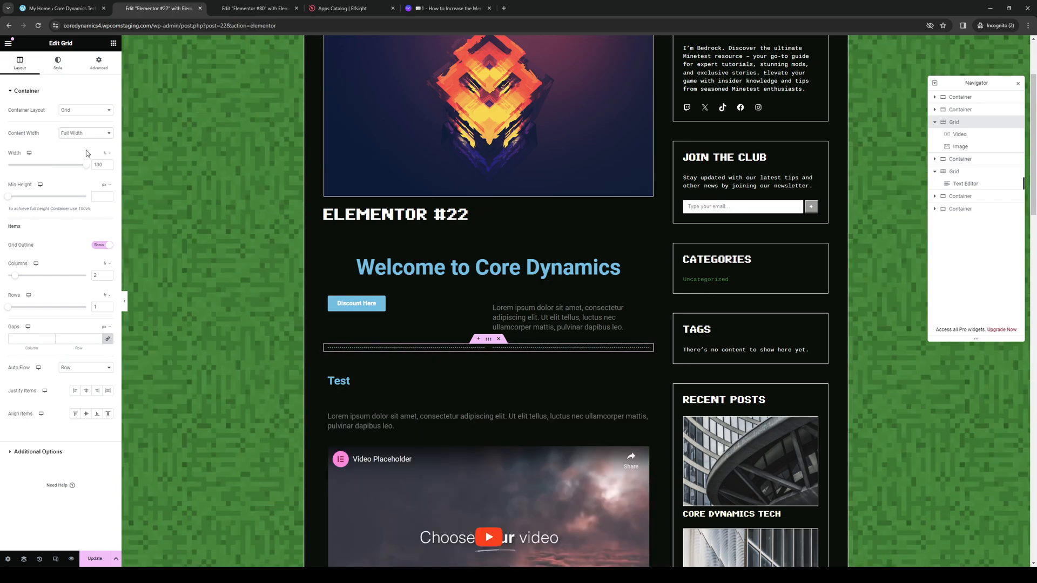
{"action": "scroll", "scroll_direction": "down", "scroll_amount": 3}
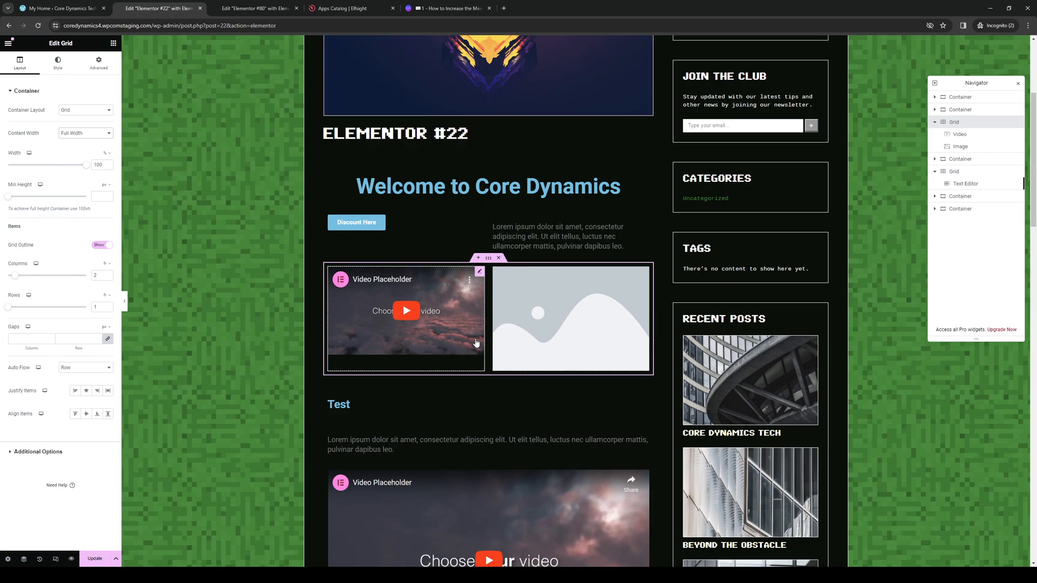
{"action": "mouse_move", "coordinate": [455, 345]}
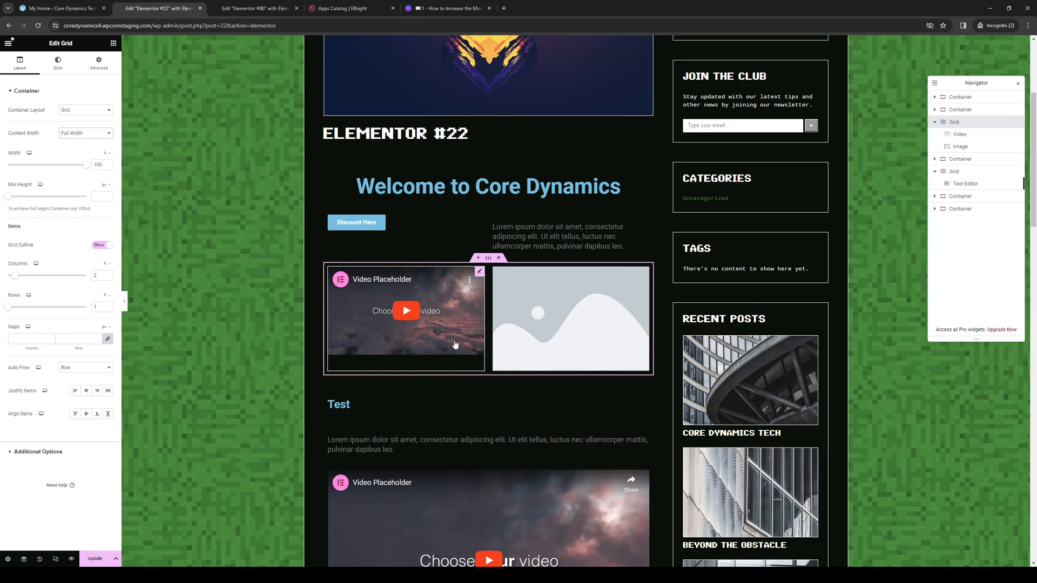
{"action": "mouse_move", "coordinate": [487, 345]}
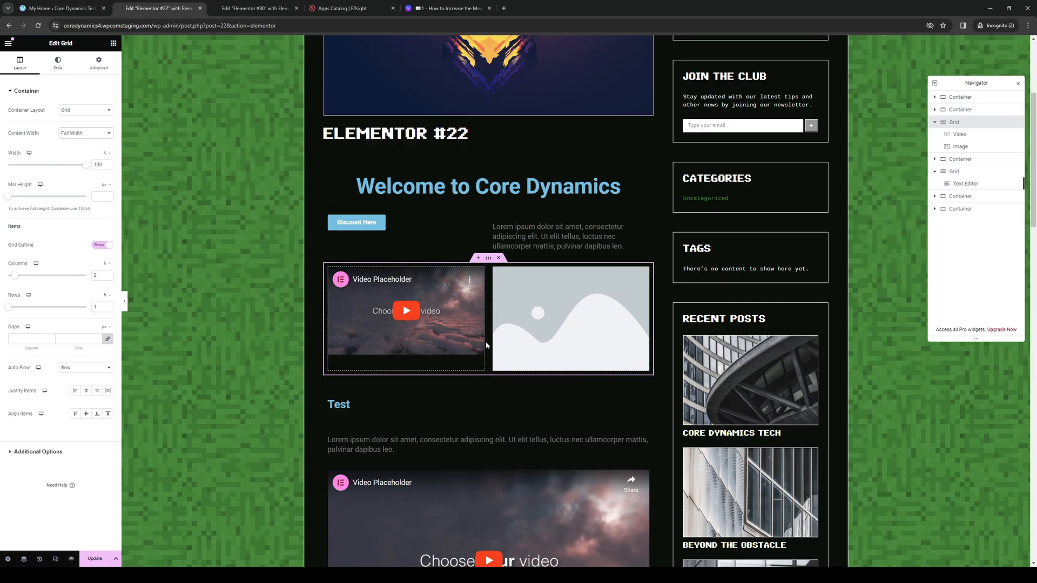
{"action": "mouse_move", "coordinate": [515, 354]}
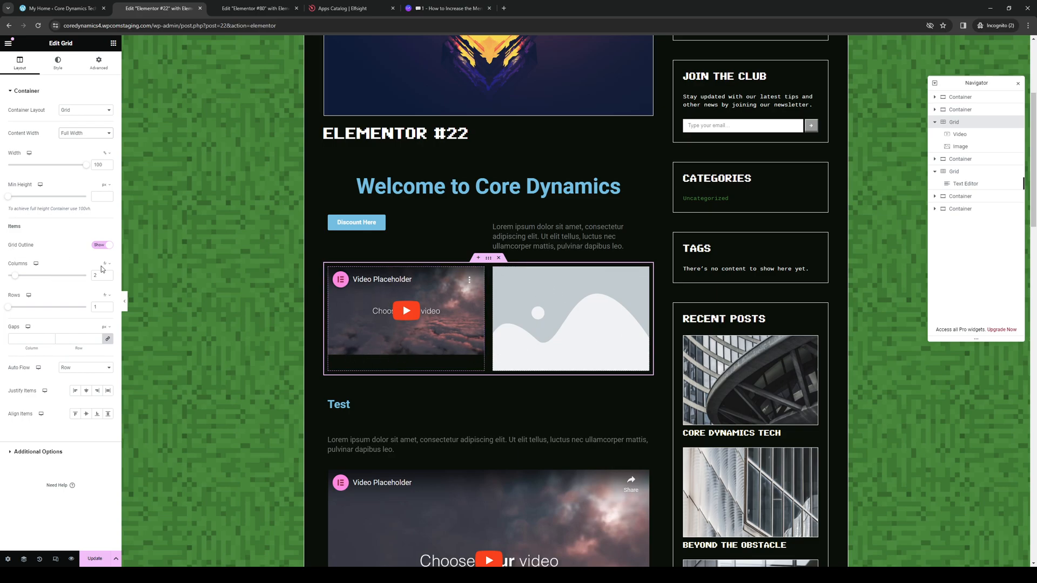
{"action": "mouse_move", "coordinate": [75, 140]}
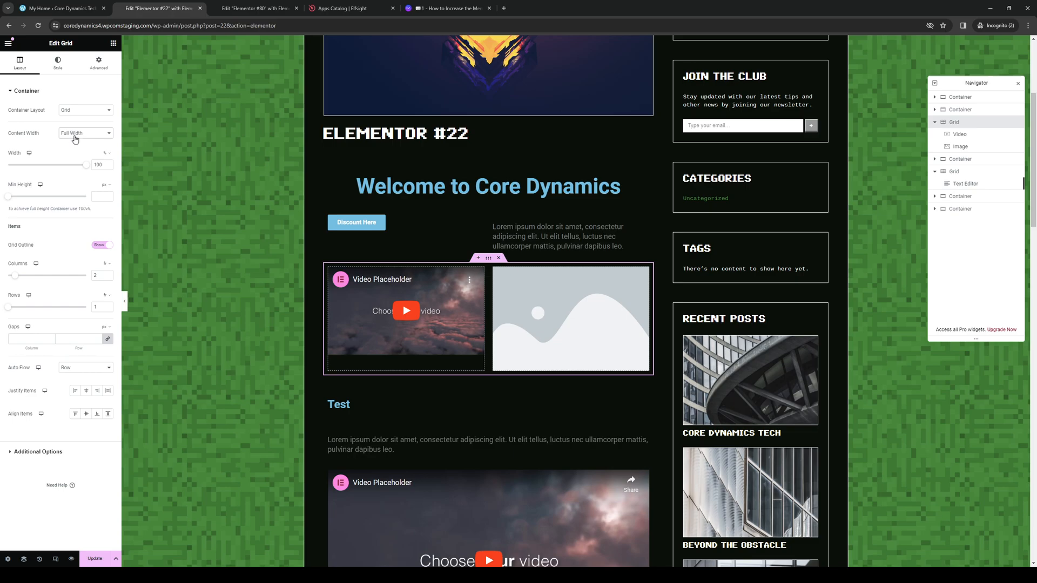
- Browse the grid's Advanced and Style tabs, selecting a Classic background, then return to Elements
{"action": "left_click", "coordinate": [98, 62]}
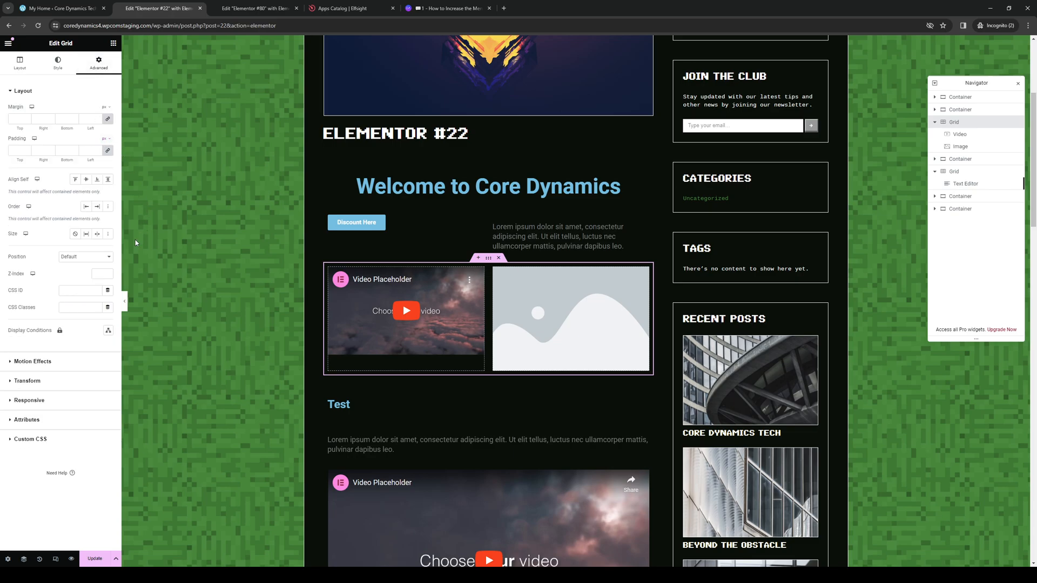
{"action": "mouse_move", "coordinate": [86, 273]}
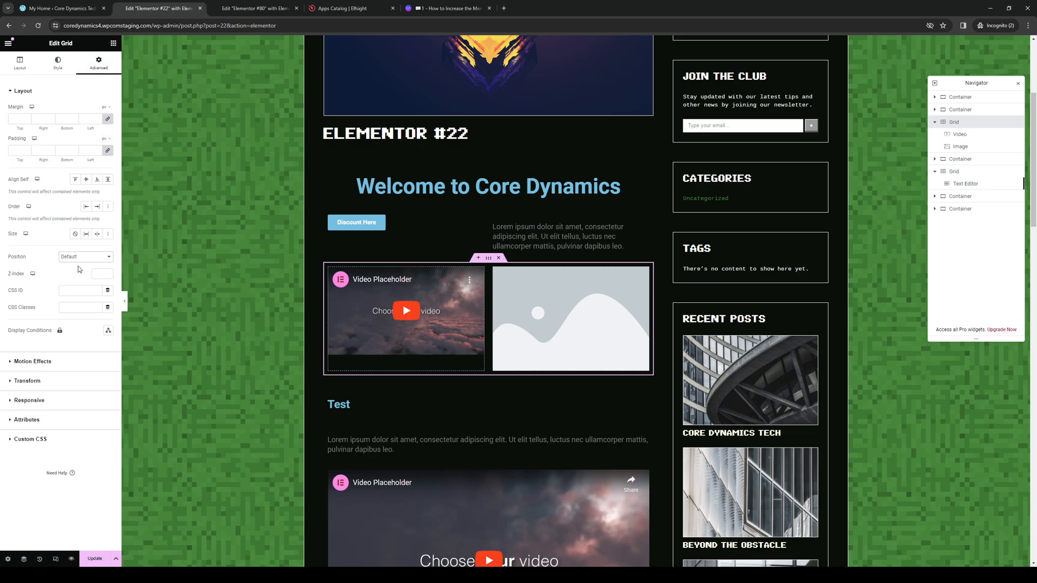
{"action": "left_click", "coordinate": [58, 63]}
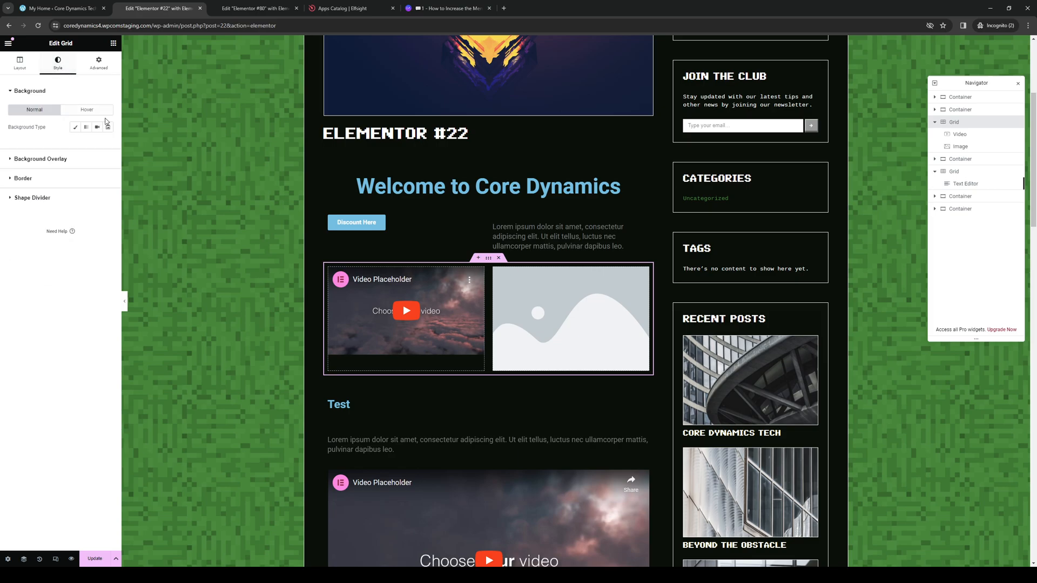
{"action": "left_click", "coordinate": [40, 159]}
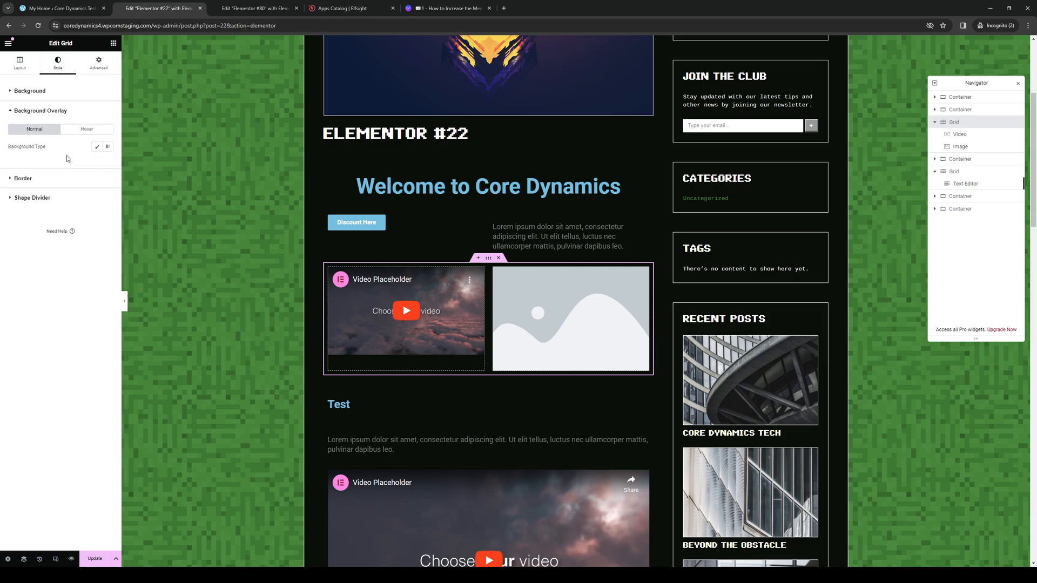
{"action": "left_click", "coordinate": [97, 146]}
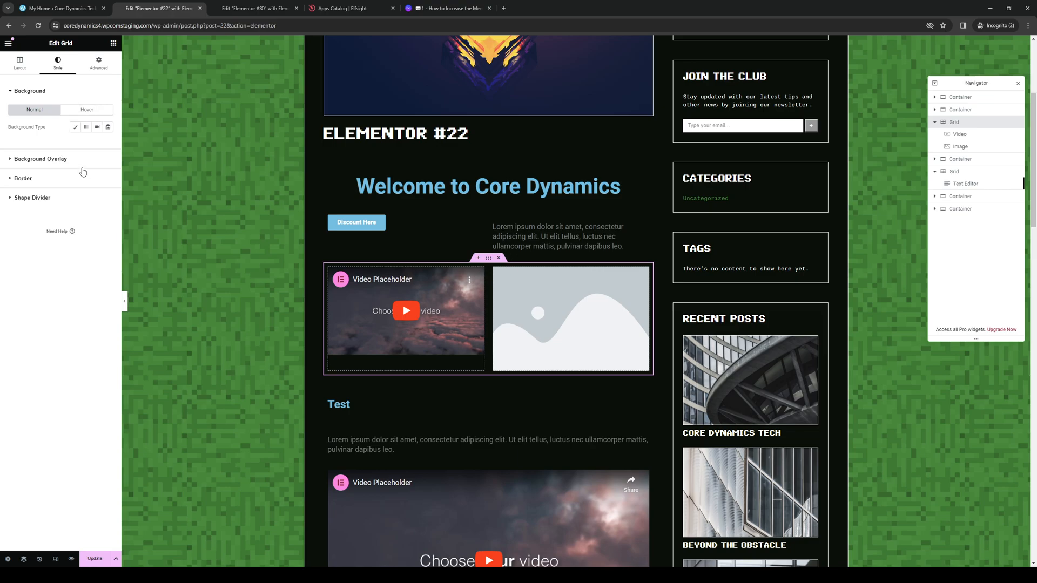
{"action": "left_click", "coordinate": [75, 126]}
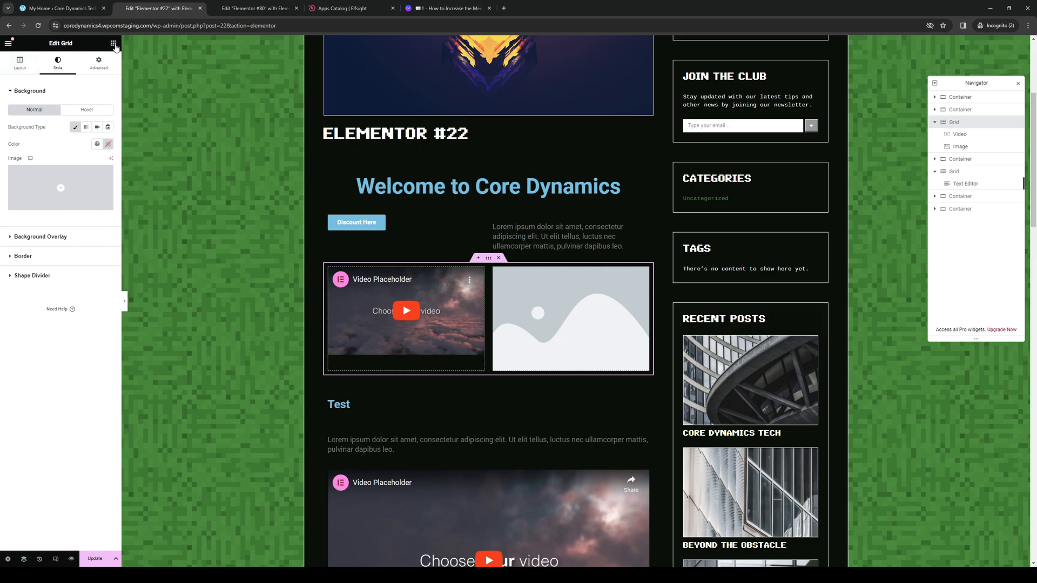
{"action": "left_click", "coordinate": [113, 43]}
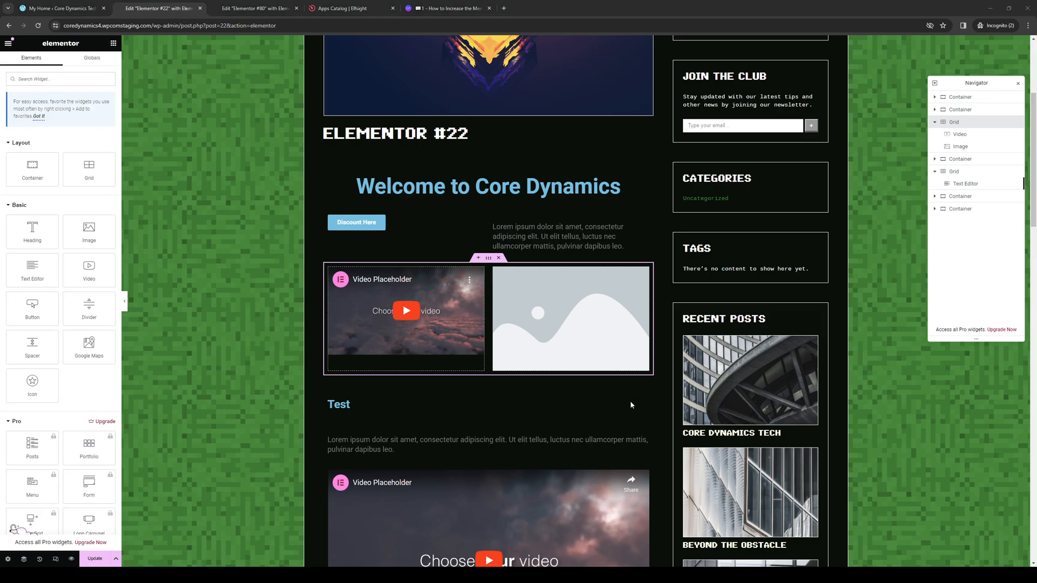
{"action": "mouse_move", "coordinate": [629, 363]}
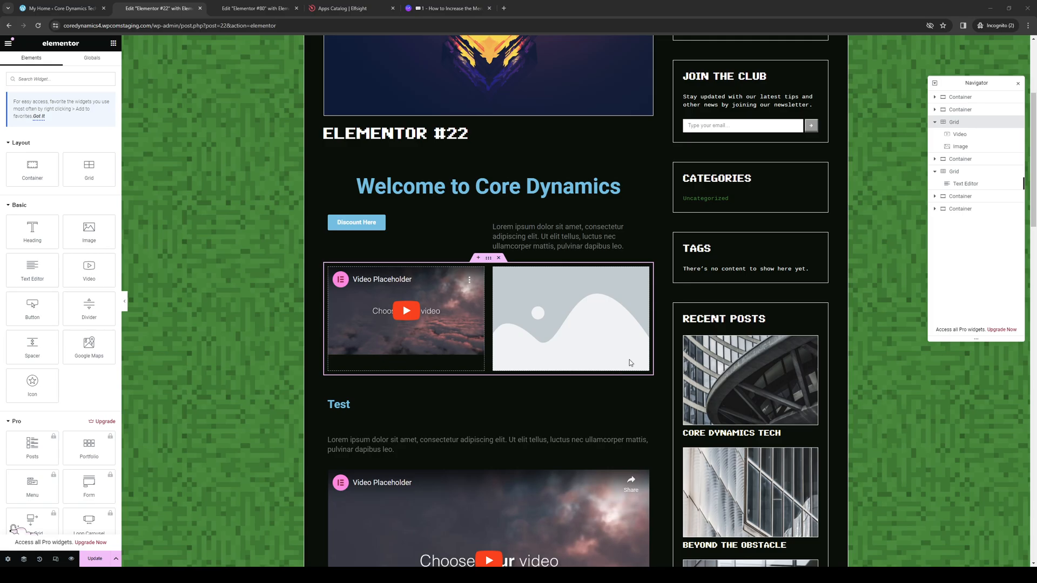